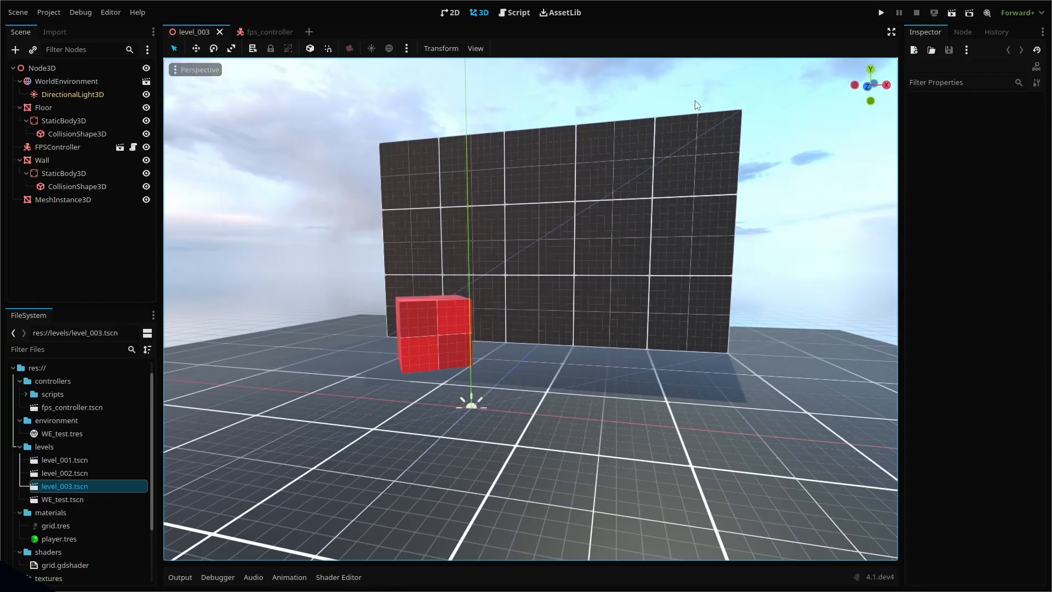
# Switch to the fps_controller scene to start adding UI nodes
pyautogui.click(256, 32)
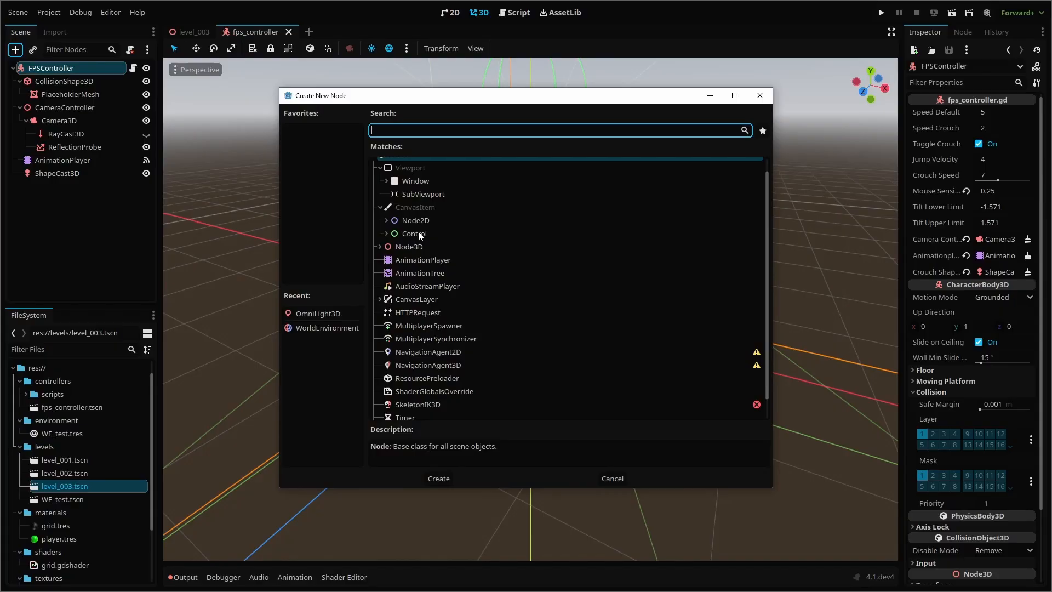
# Create a Control node (to become UserInterface) under FPSController
pyautogui.click(414, 233)
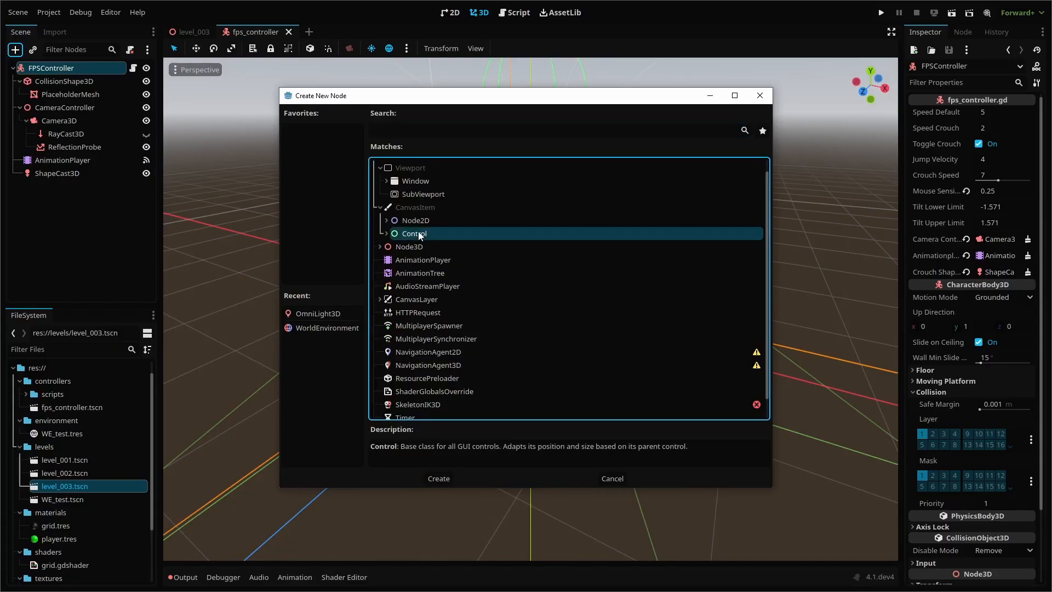
pyautogui.click(438, 478)
pyautogui.write('UserInterface')
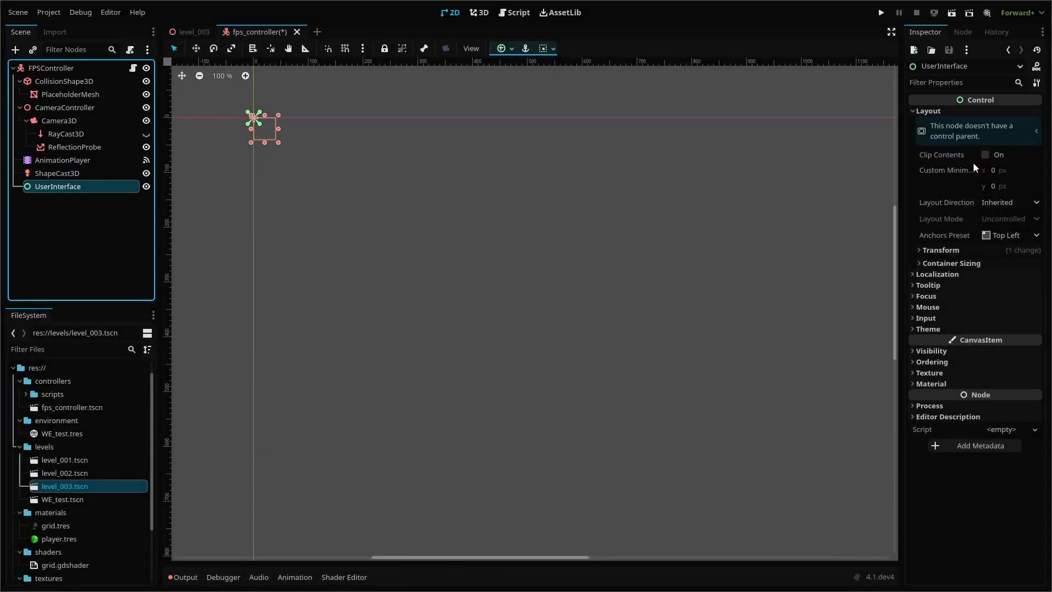
# Set UserInterface to the Full Rect anchor preset with Mouse Filter set to Pass
pyautogui.click(1011, 235)
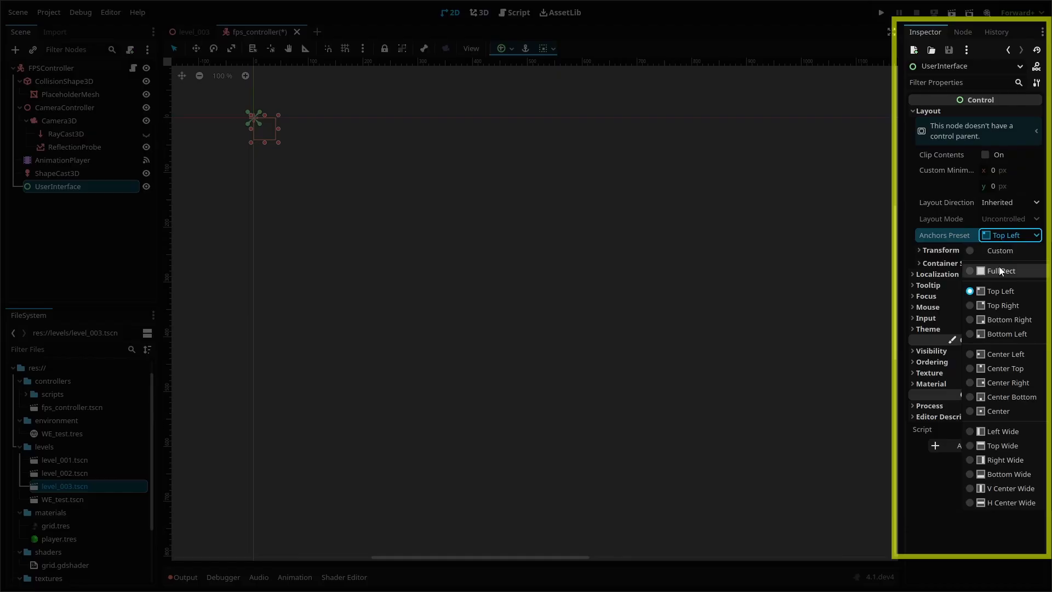
pyautogui.click(1000, 271)
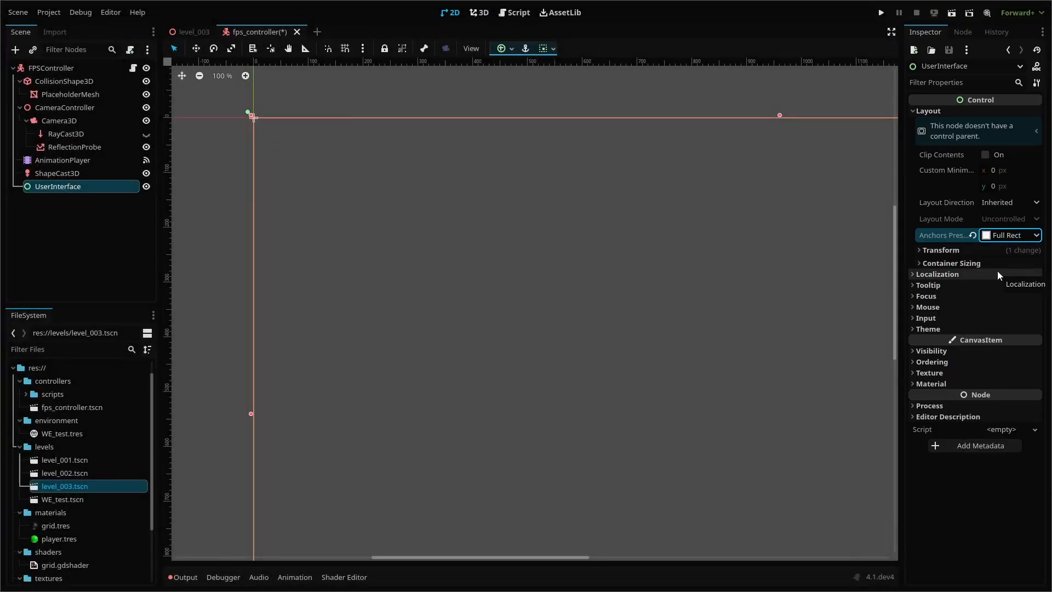
pyautogui.scroll(-3)
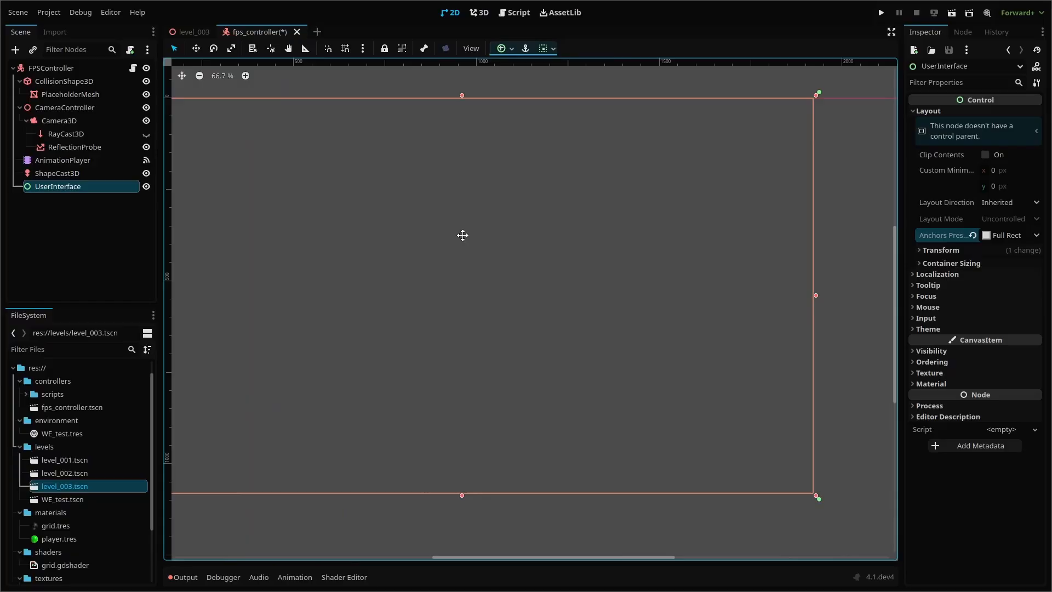
pyautogui.scroll(-3)
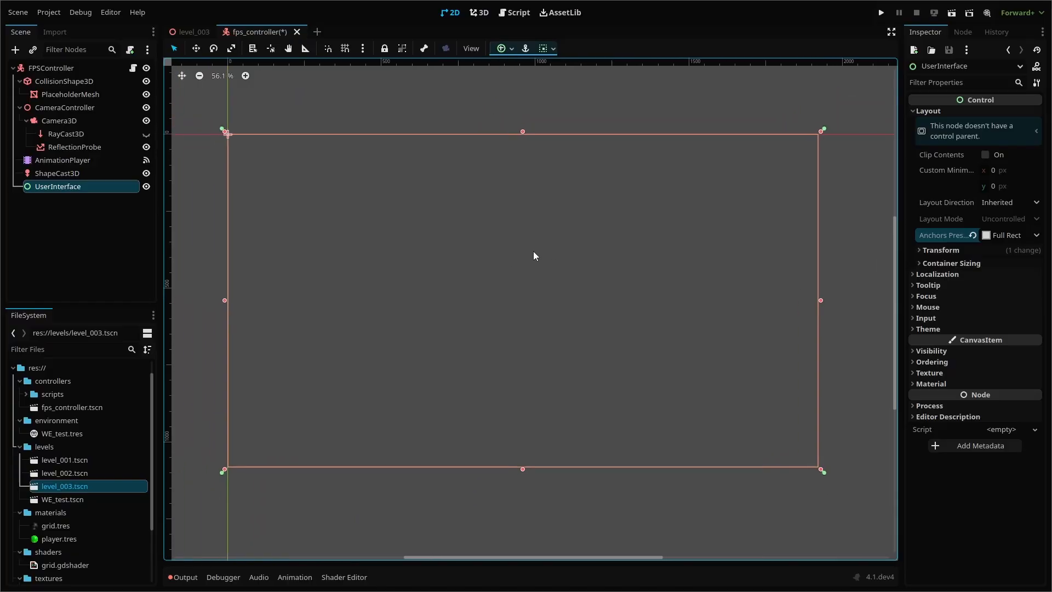
pyautogui.moveTo(520, 256)
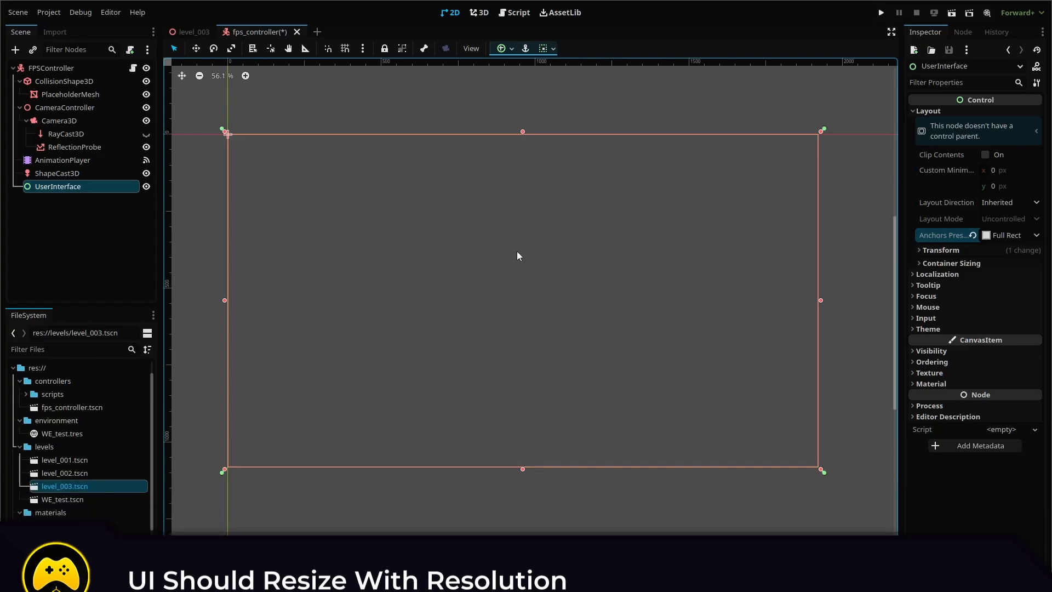
pyautogui.click(927, 307)
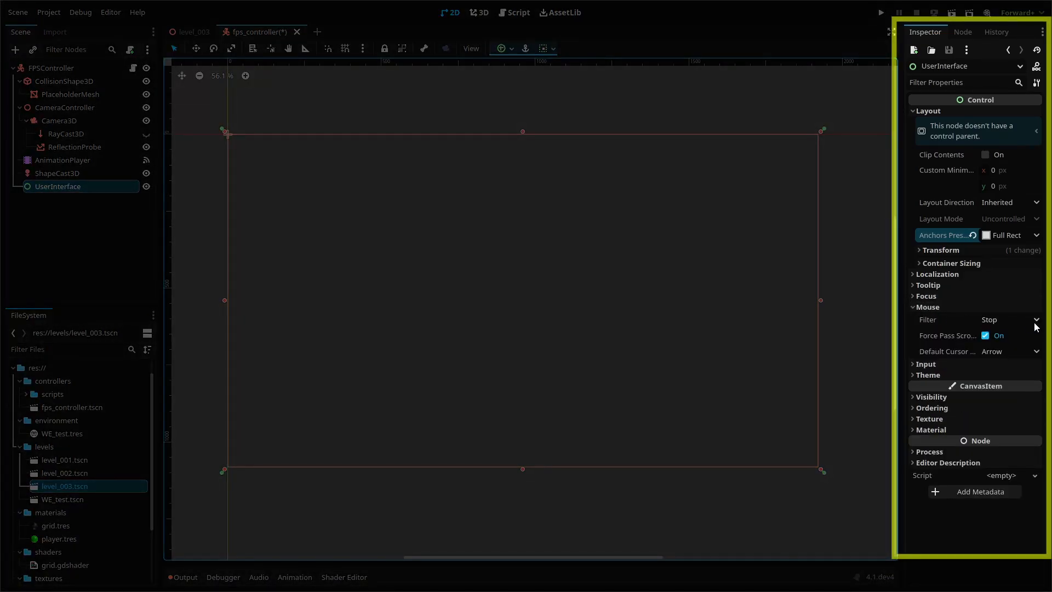
pyautogui.click(1034, 320)
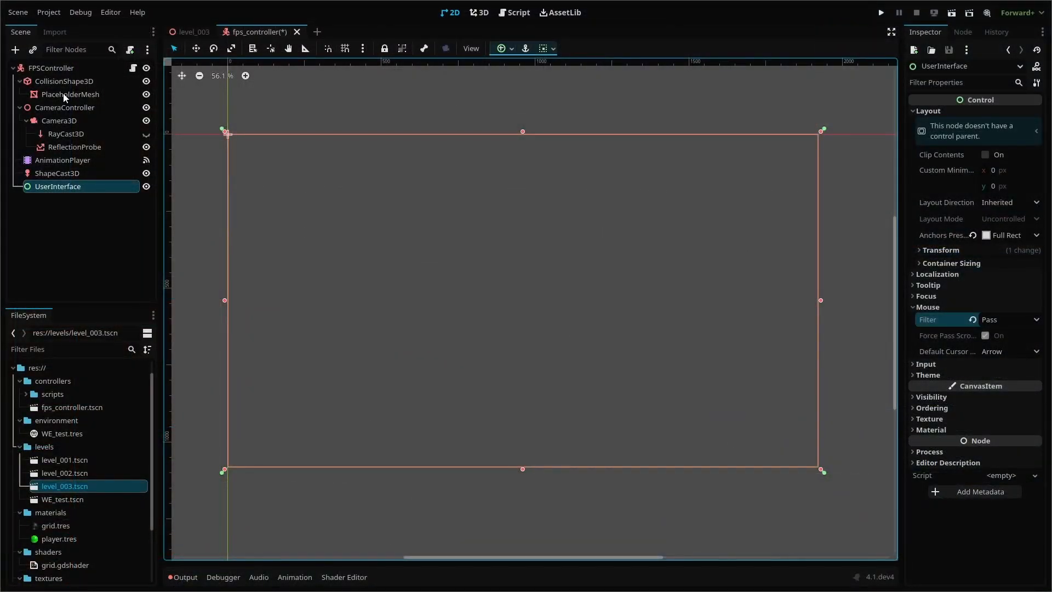
# Add a CenterContainer child under UserInterface, found by searching 'center'
pyautogui.click(15, 49)
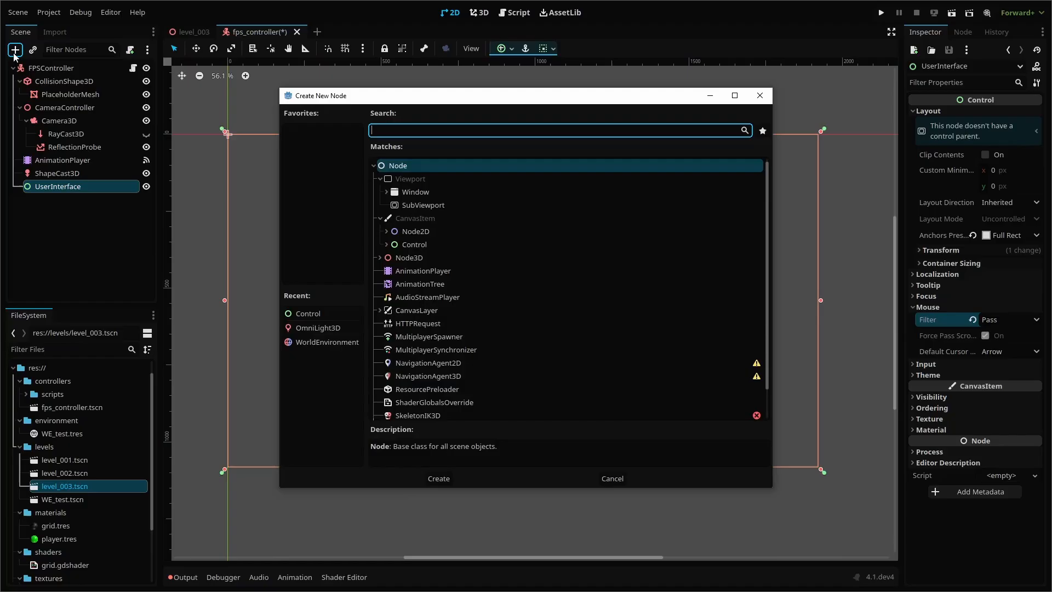
pyautogui.write('center')
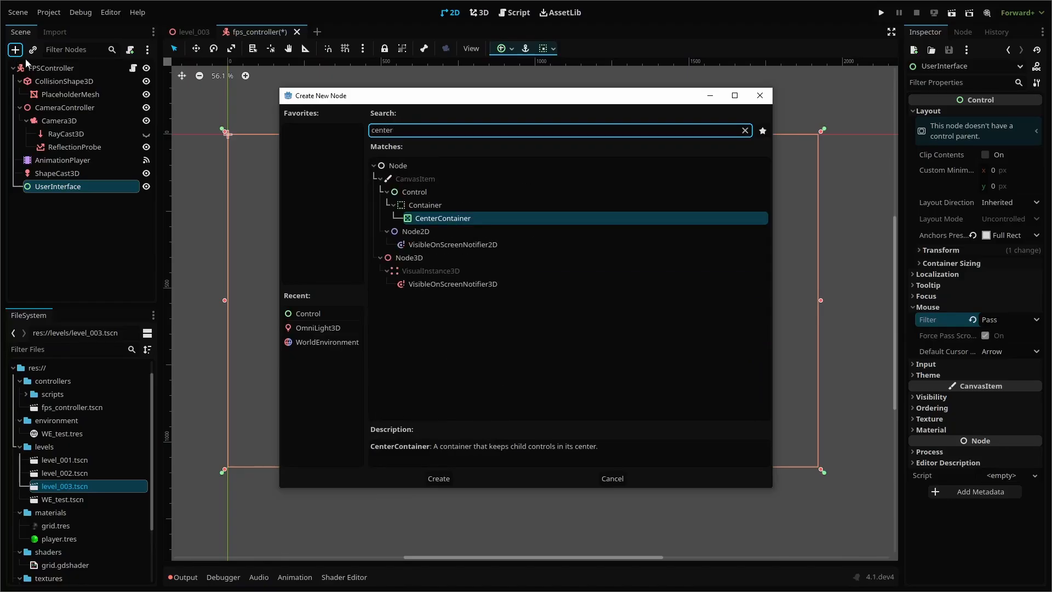
pyautogui.click(438, 478)
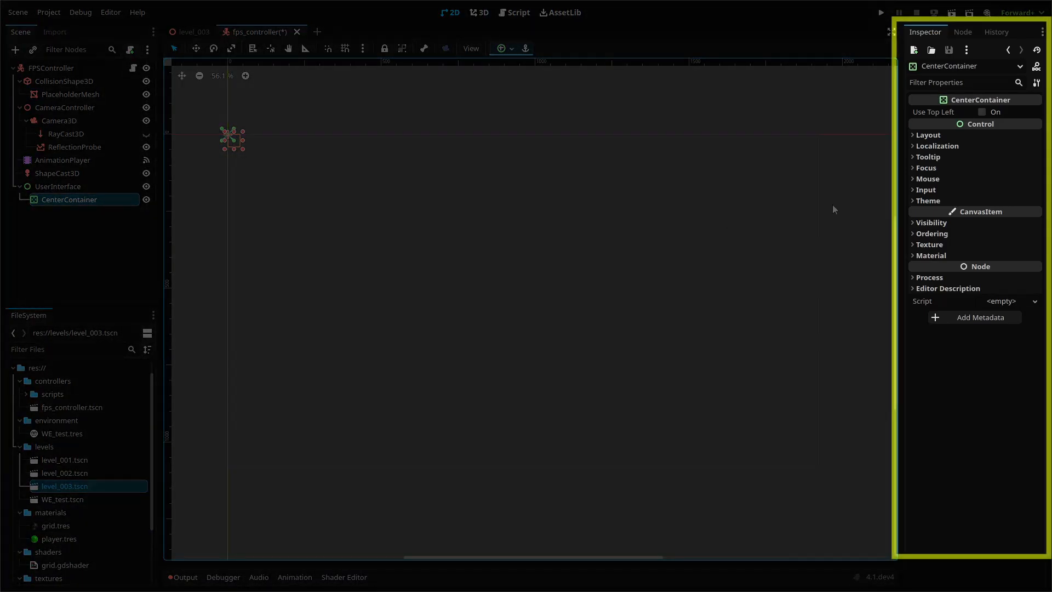
# Anchor the container at Center and create the reticle.gd script for it
pyautogui.click(927, 134)
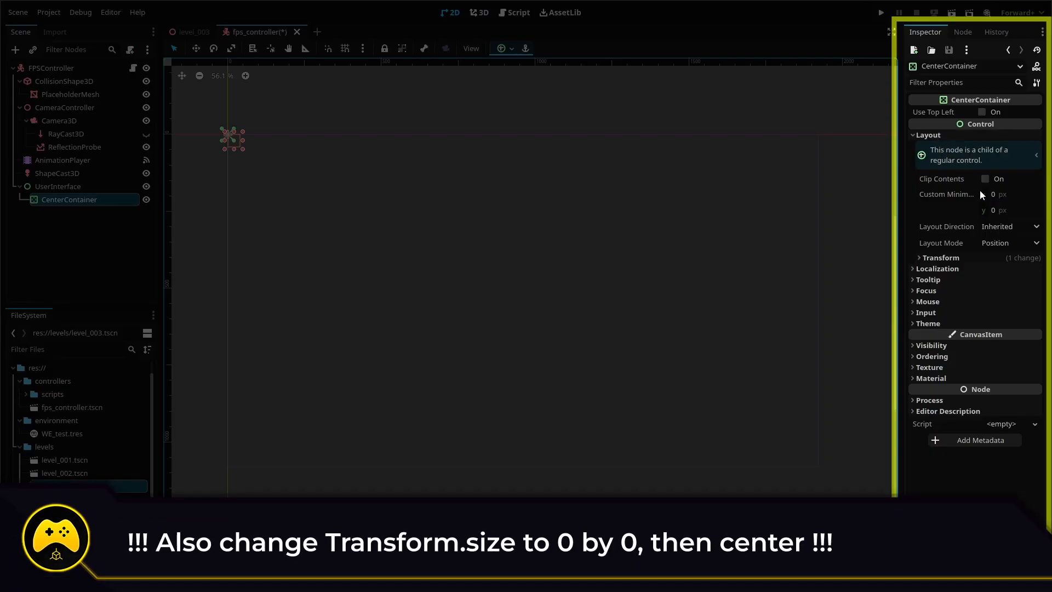
pyautogui.click(1009, 242)
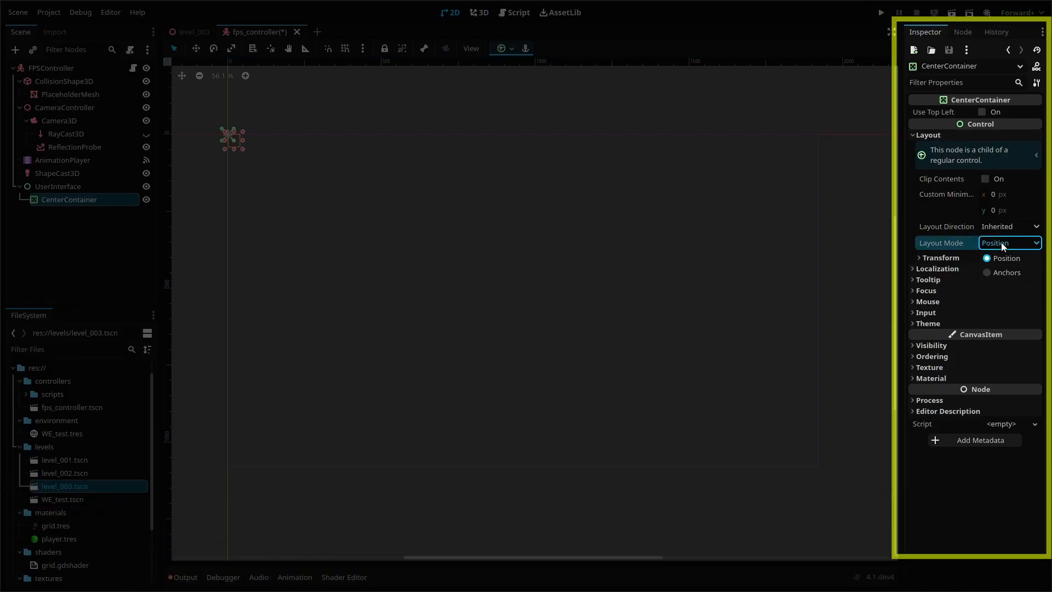
pyautogui.moveTo(1005, 278)
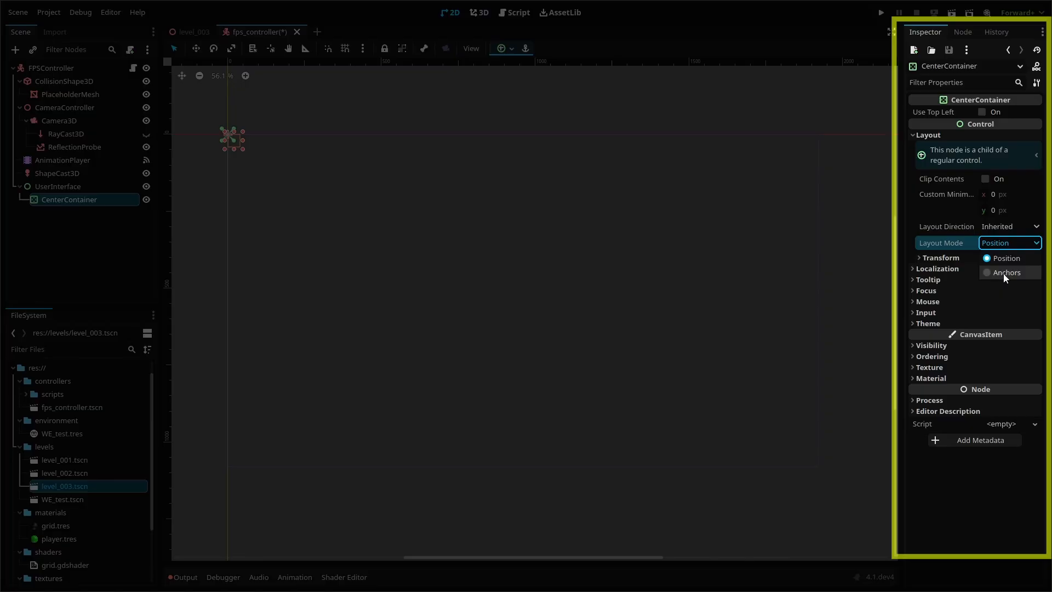
pyautogui.click(1006, 271)
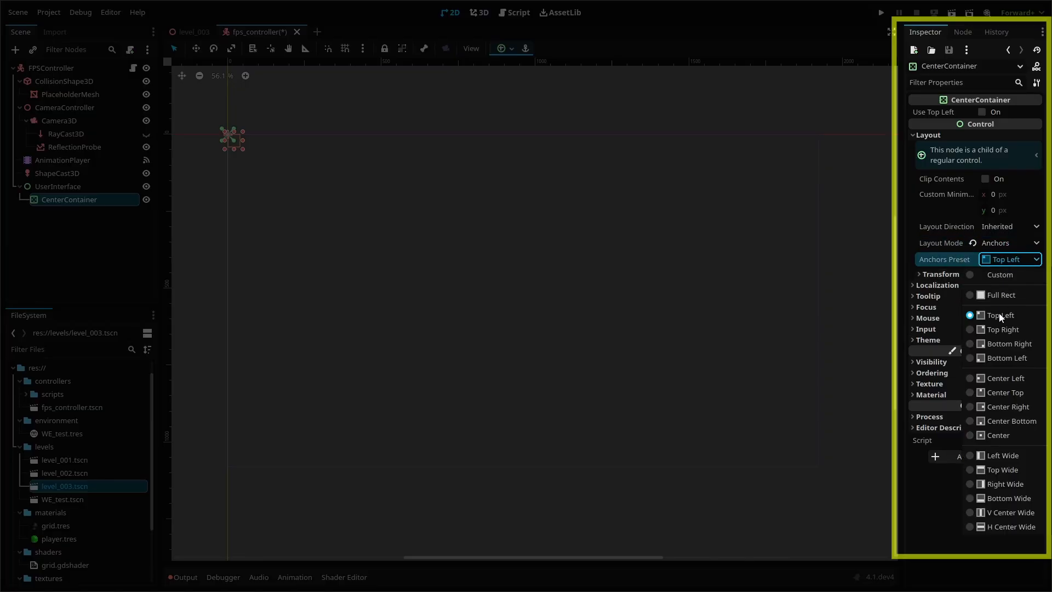
pyautogui.click(998, 435)
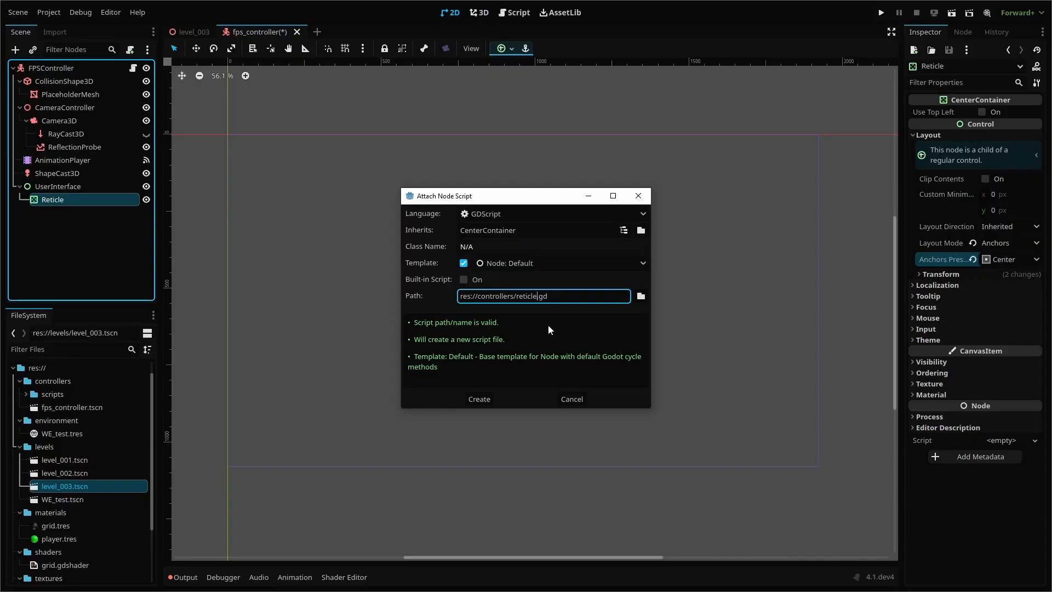
pyautogui.click(480, 399)
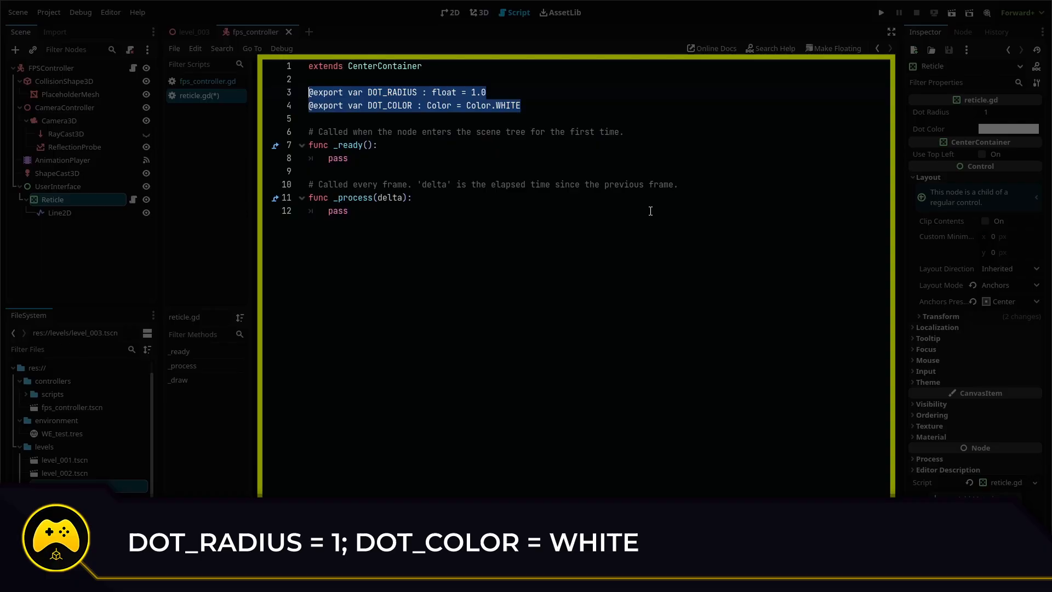
# Add a _draw() dot function and call queue_redraw() in _ready
pyautogui.click(65, 487)
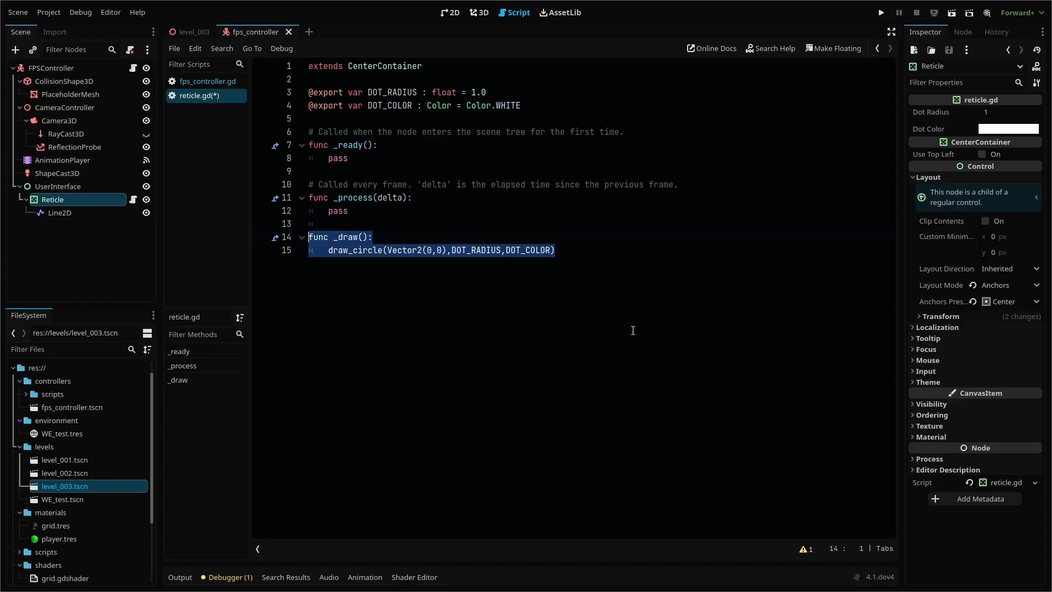
pyautogui.write('queue_redraw()')
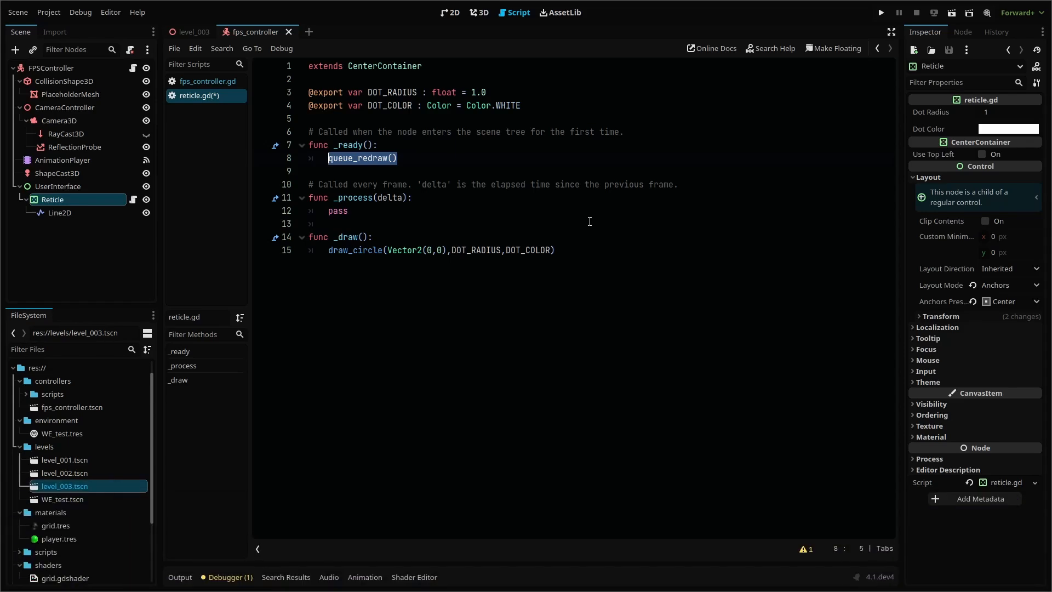
pyautogui.click(880, 13)
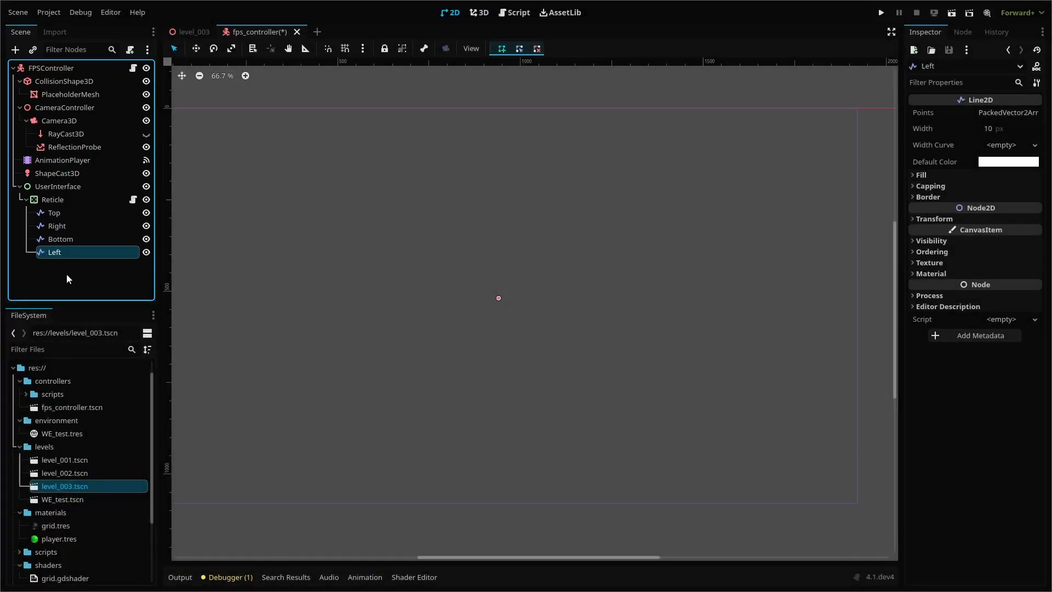
pyautogui.moveTo(63, 226)
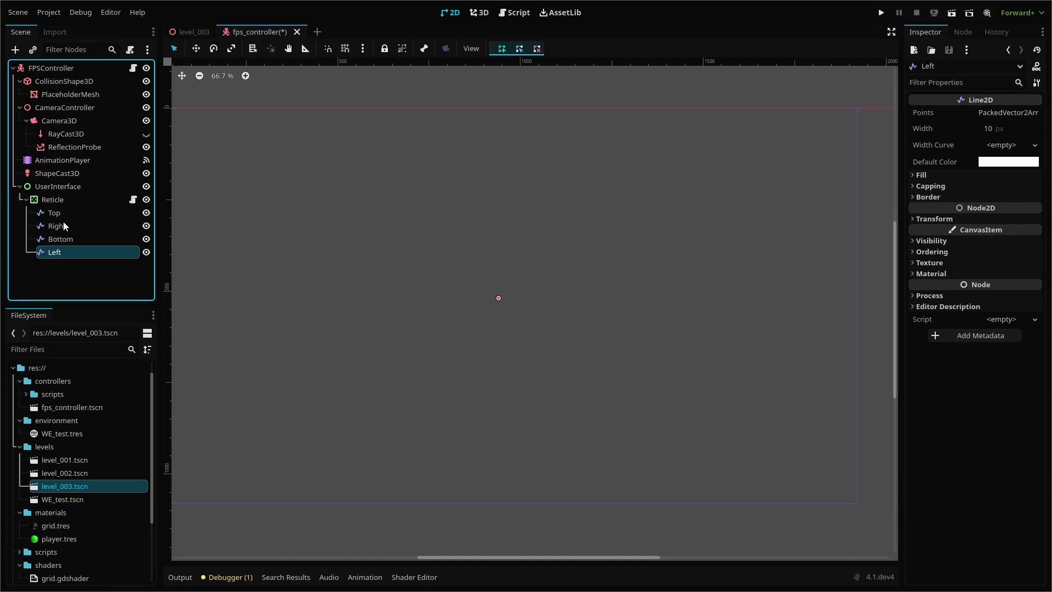
pyautogui.click(54, 212)
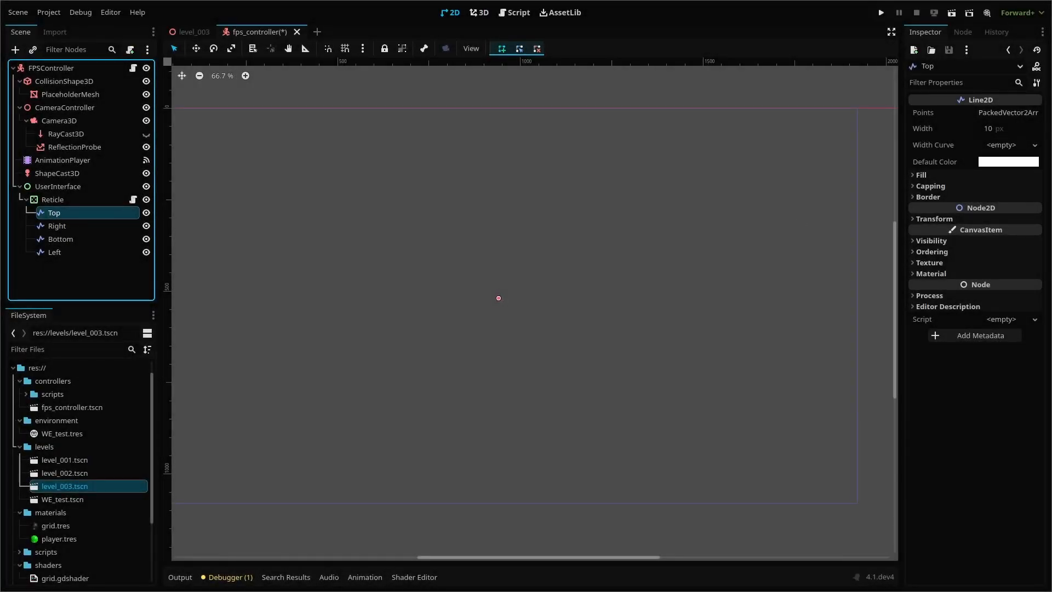
# Give Top two points (0,-5) to (0,-15) at 2 px width, then move on to Right
pyautogui.click(1008, 112)
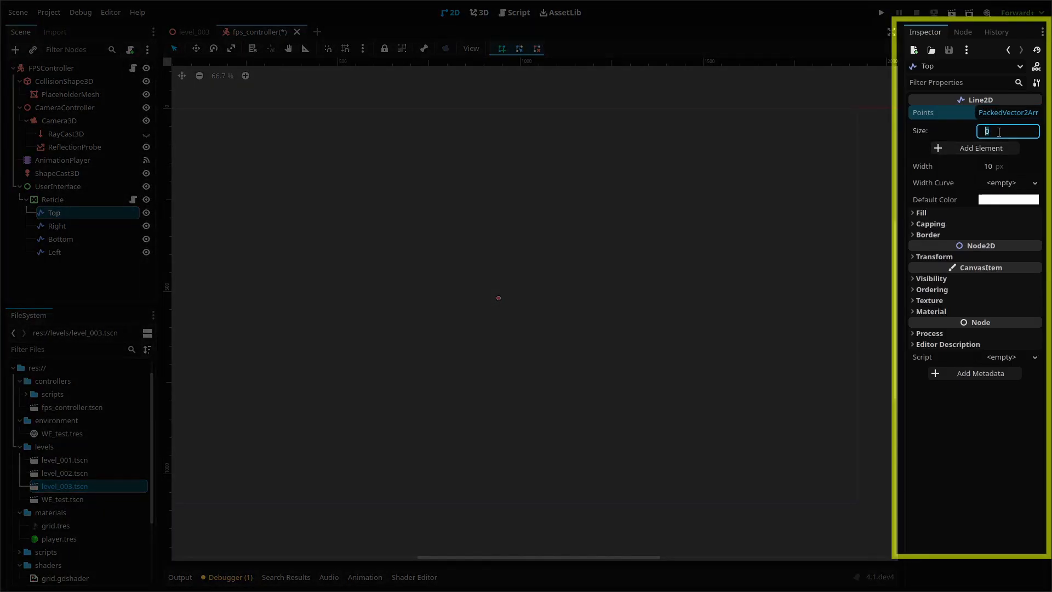
pyautogui.write('2')
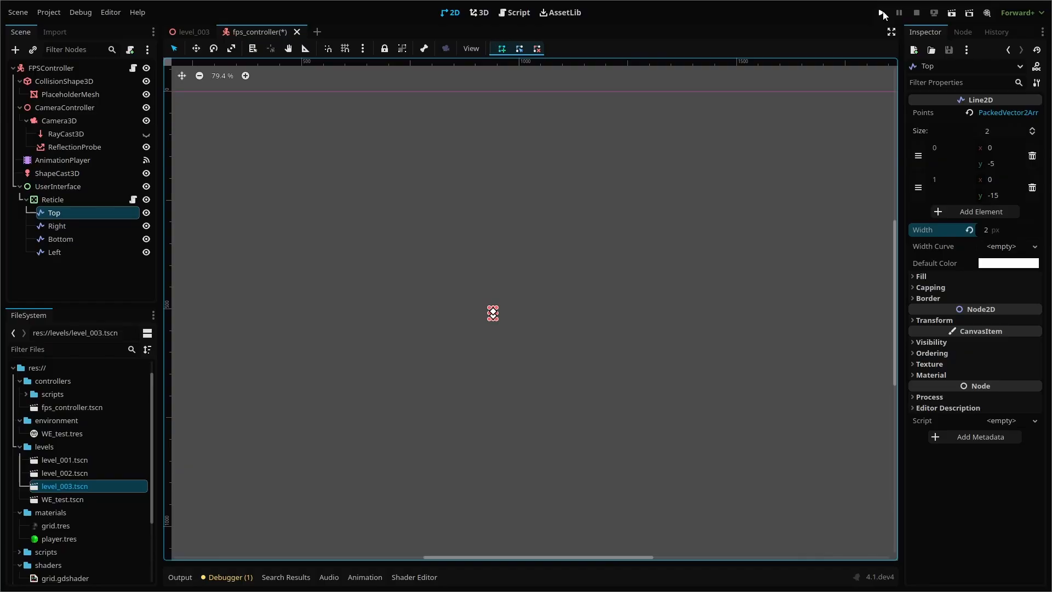
pyautogui.click(57, 226)
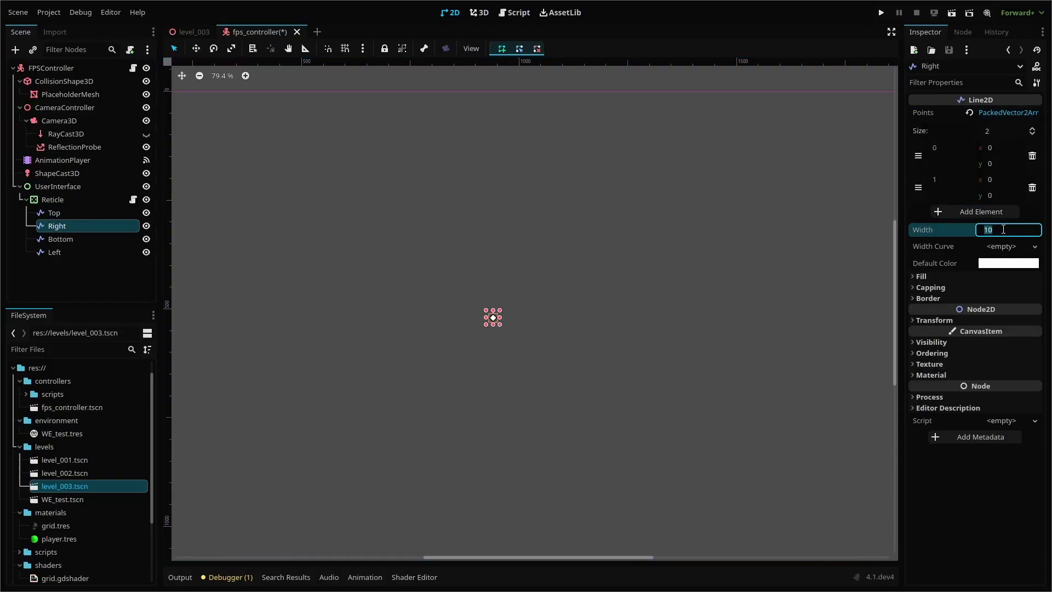
# Give the Bottom line two points and set its first point coordinates
pyautogui.click(60, 239)
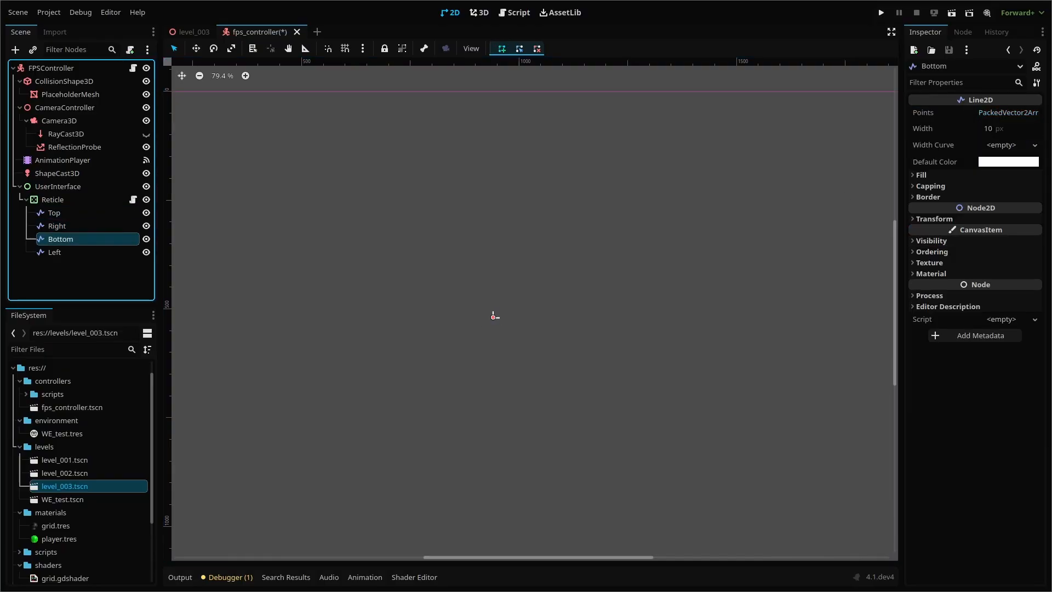
pyautogui.click(1005, 111)
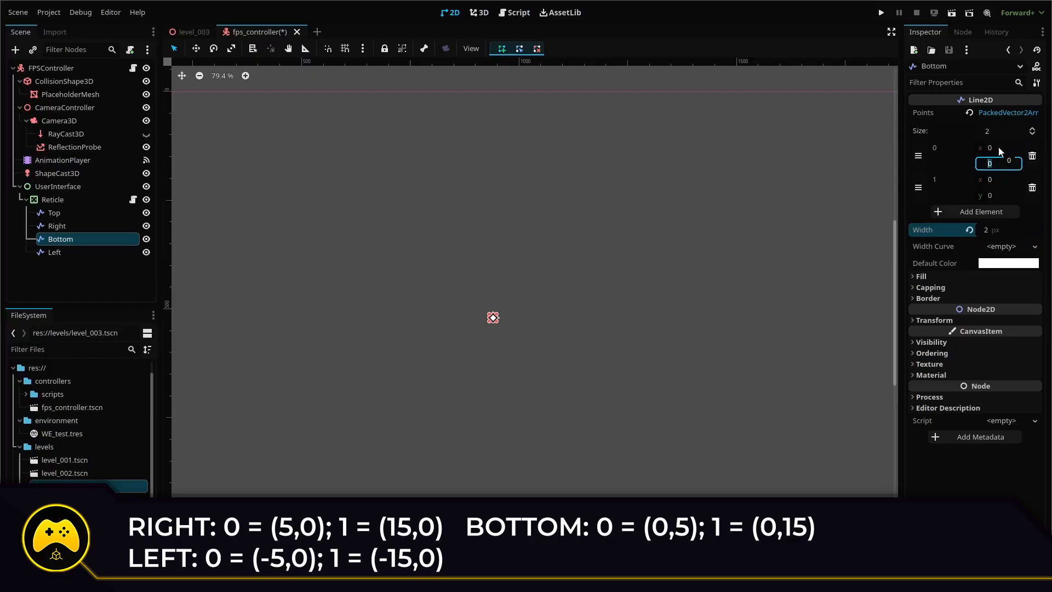
pyautogui.click(55, 252)
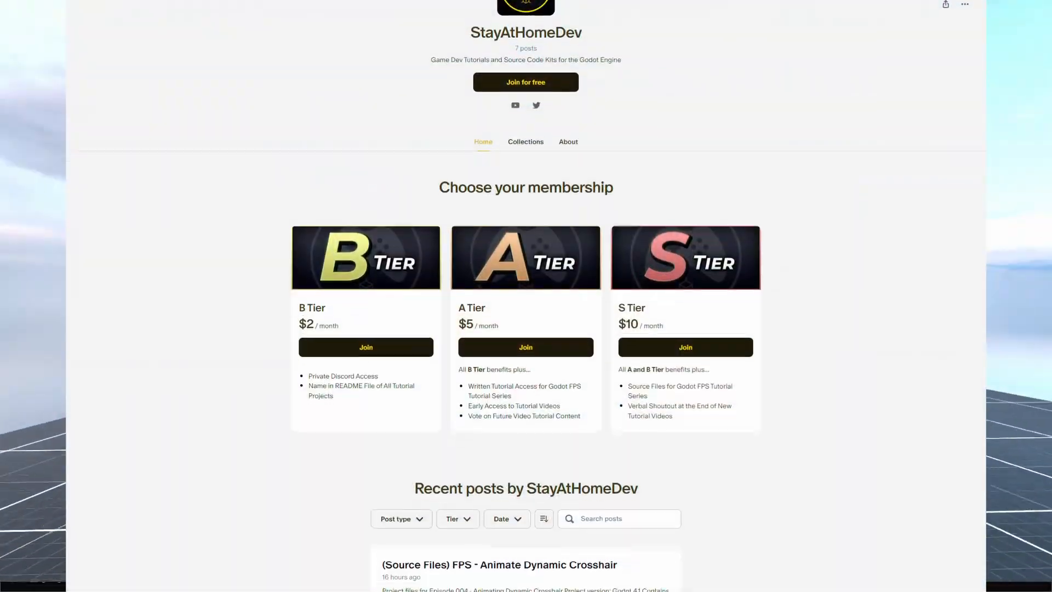
# Scroll through the StayAtHomeDev Patreon membership tiers
pyautogui.scroll(-3)
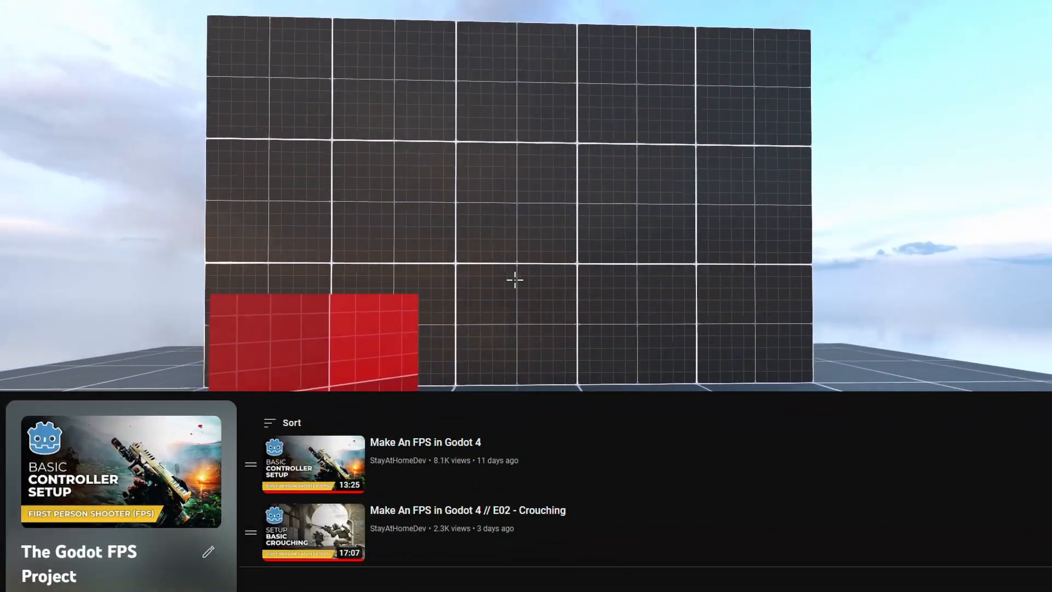
pyautogui.moveTo(514, 280)
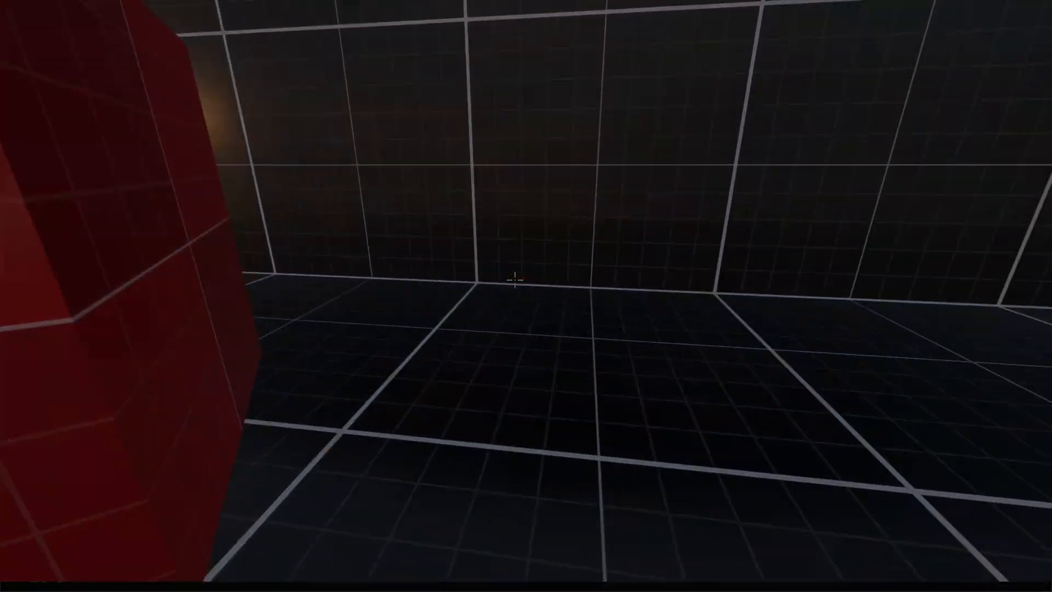